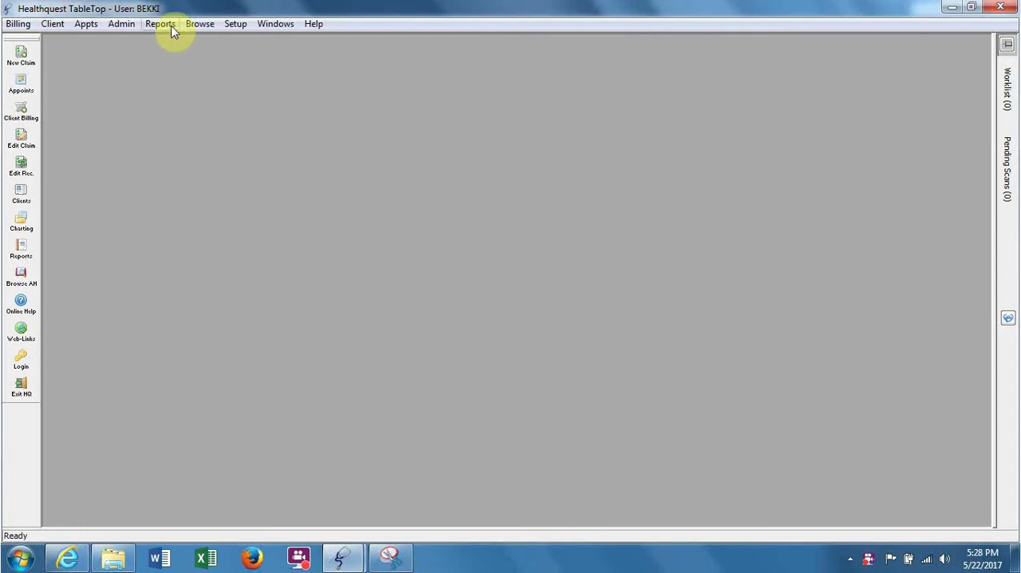
Open the Client Lists Manager from the Reports menu
left_click(162, 30)
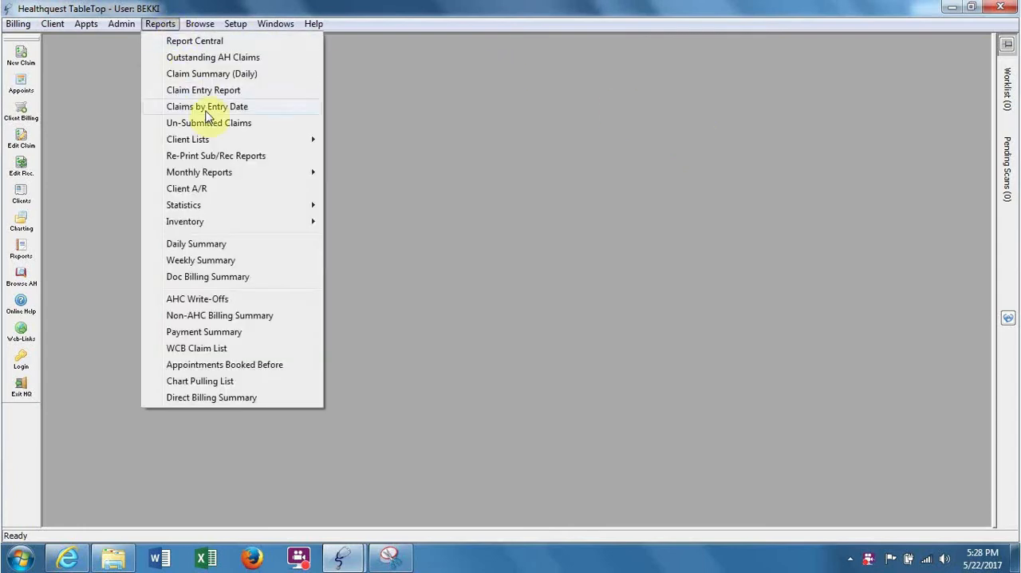
mouse_move(183, 204)
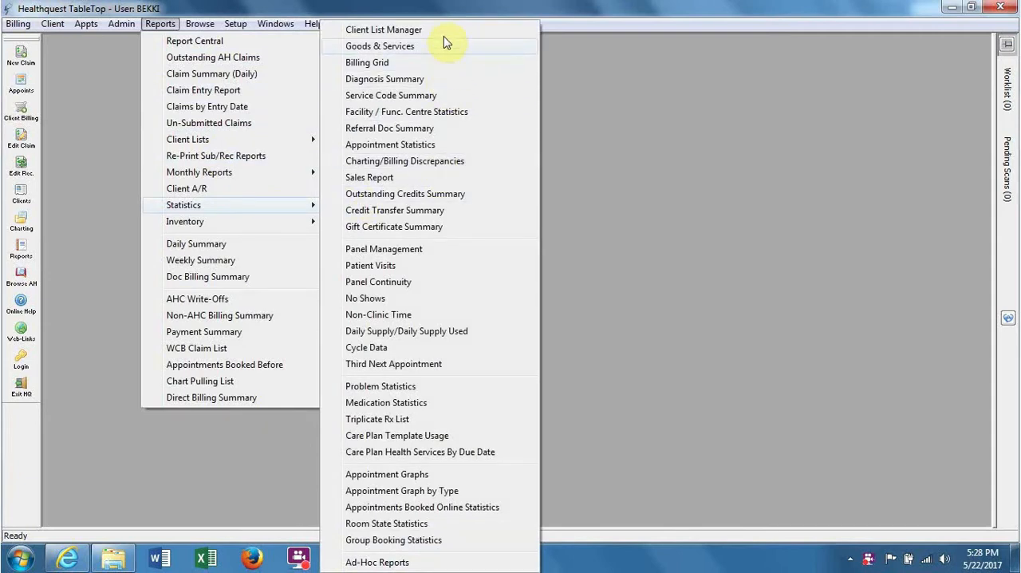
left_click(389, 28)
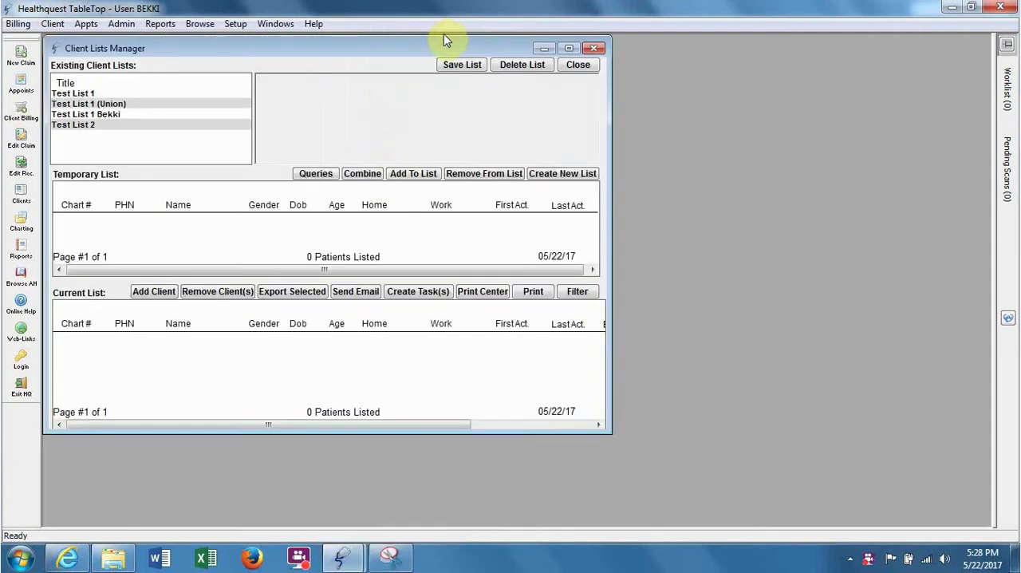
mouse_move(332, 177)
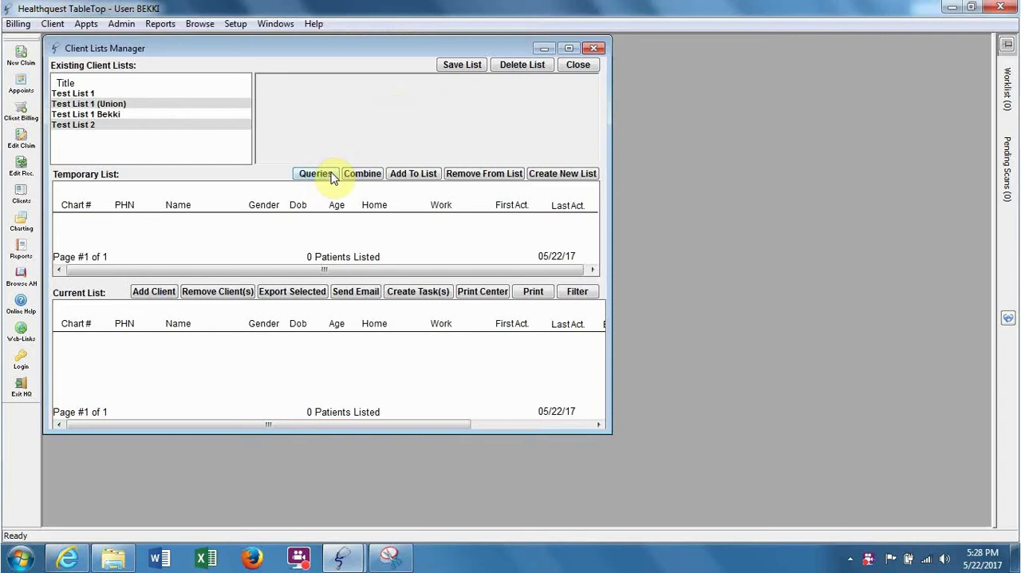
Start a new query described as 'Verification Numerator - 3 months'
left_click(316, 173)
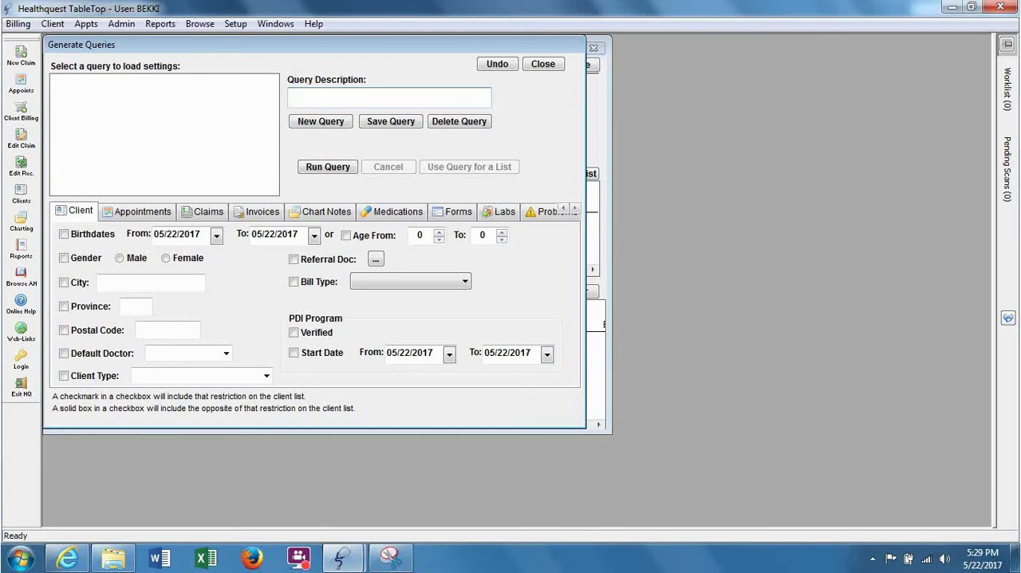
type("Verification N")
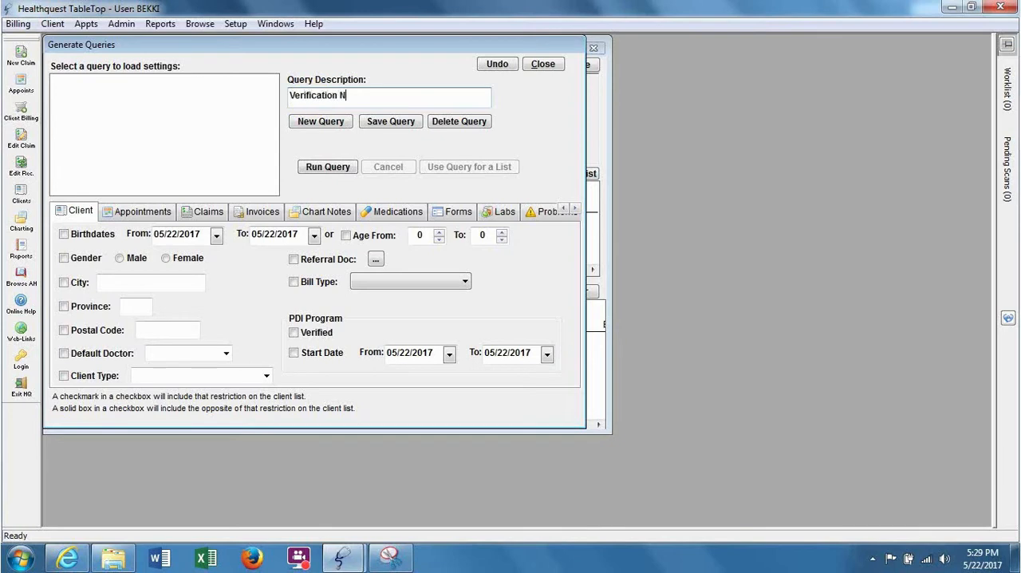
type("umerator -")
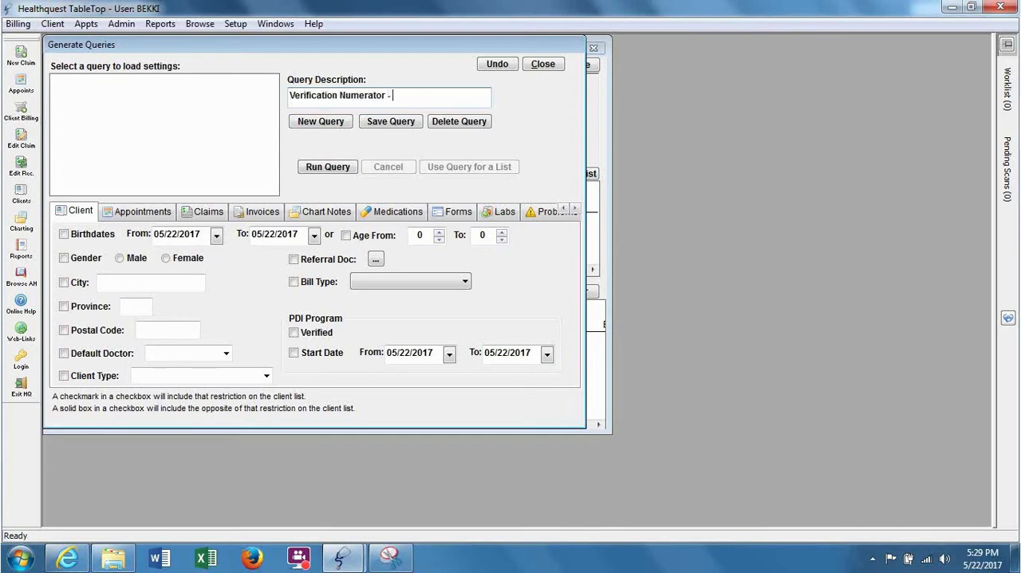
type("3")
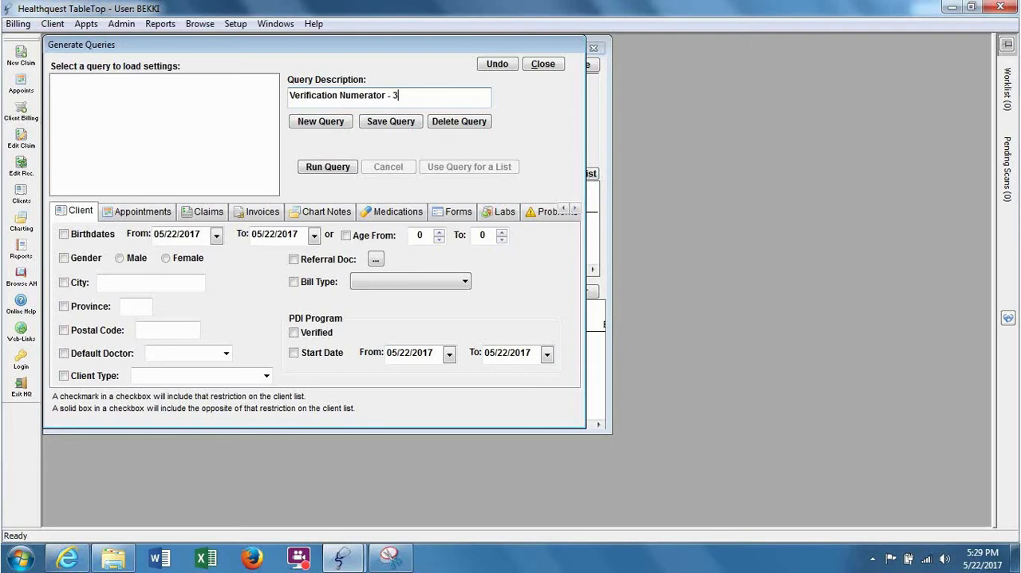
type("month")
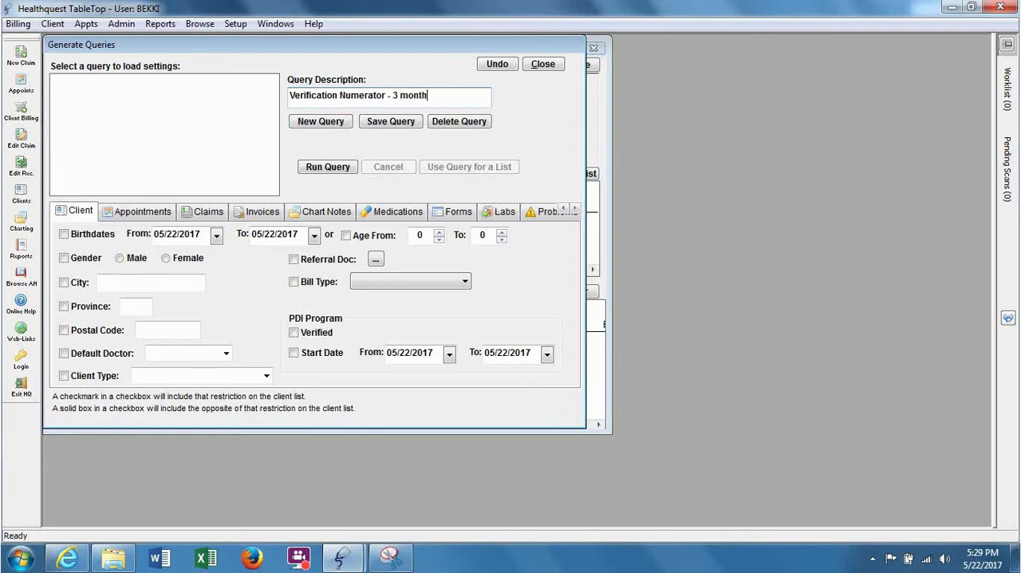
type("s")
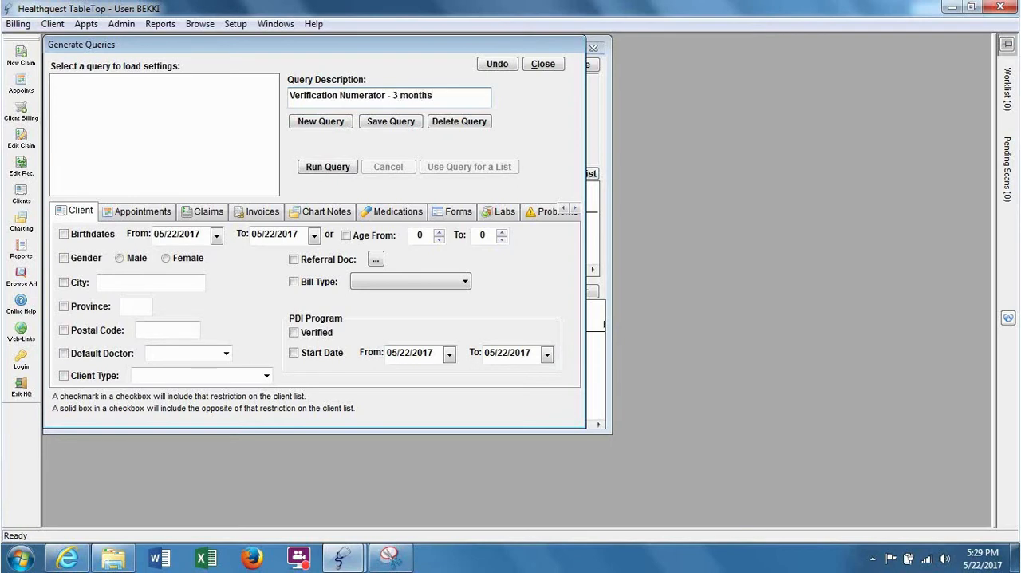
mouse_move(357, 126)
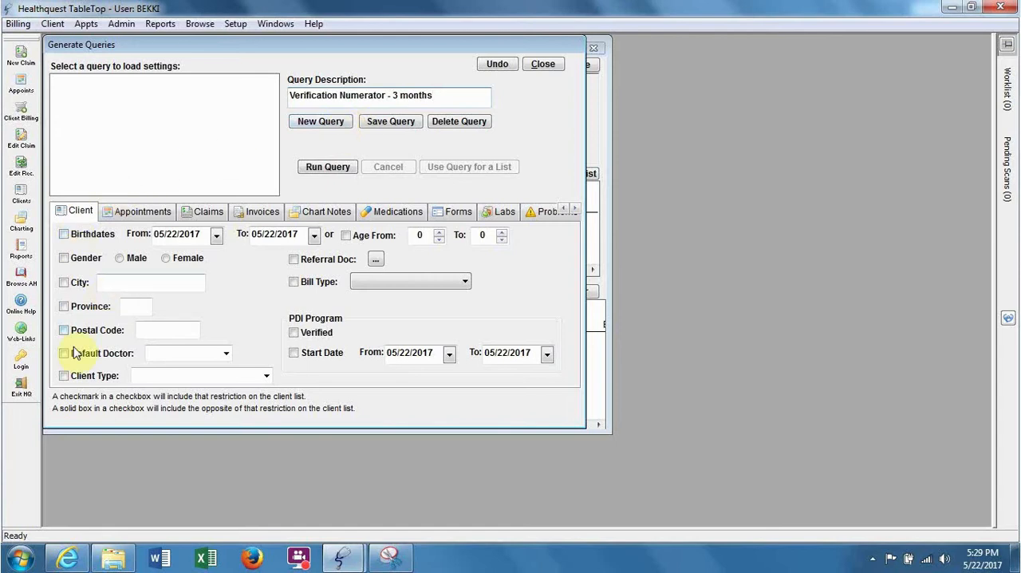
Filter on default doctor BONNER, Valid Alberta Patient type, PDI verified, with a program start date
left_click(58, 354)
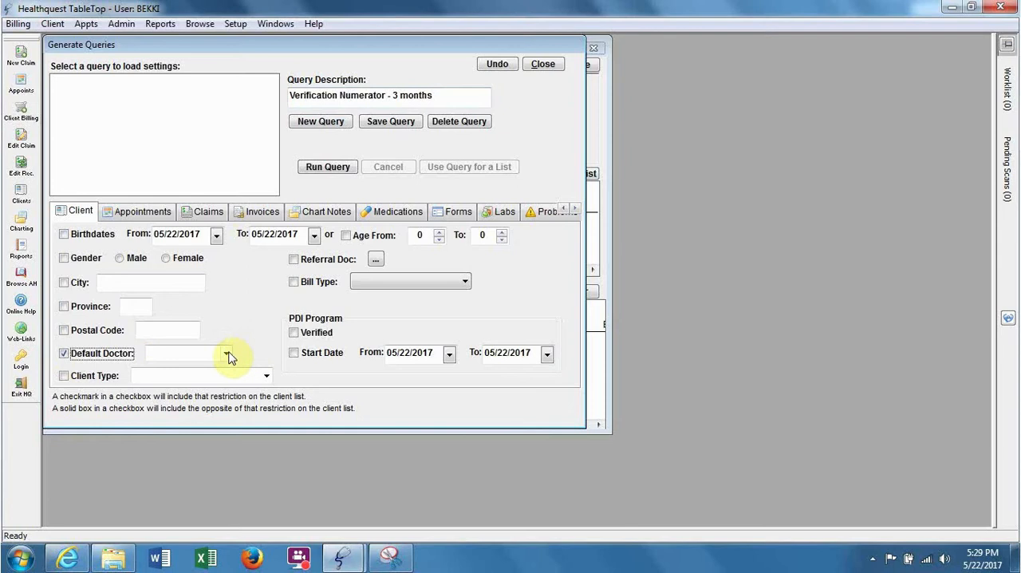
left_click(227, 354)
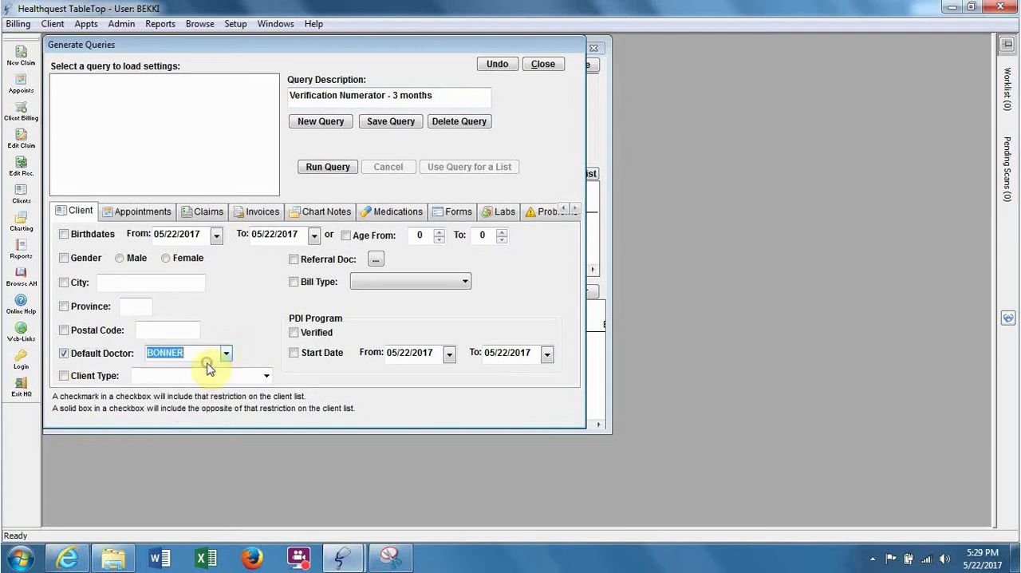
mouse_move(60, 375)
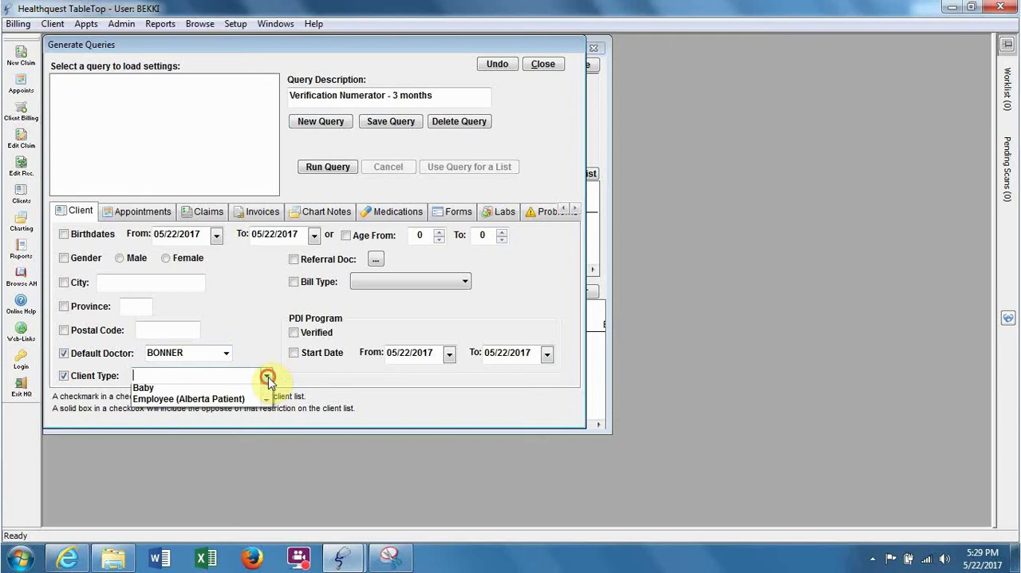
left_click(267, 375)
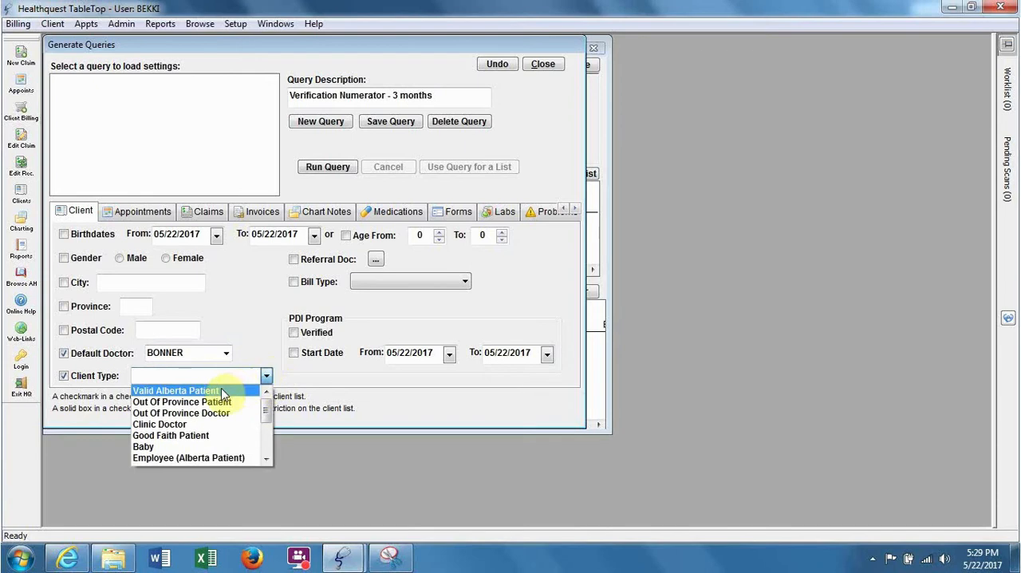
left_click(176, 391)
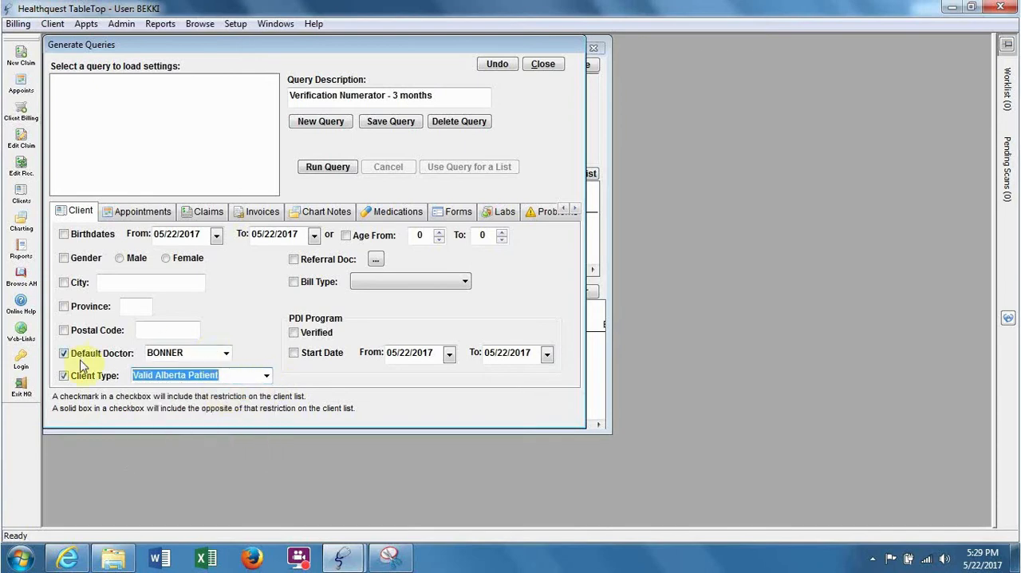
mouse_move(234, 374)
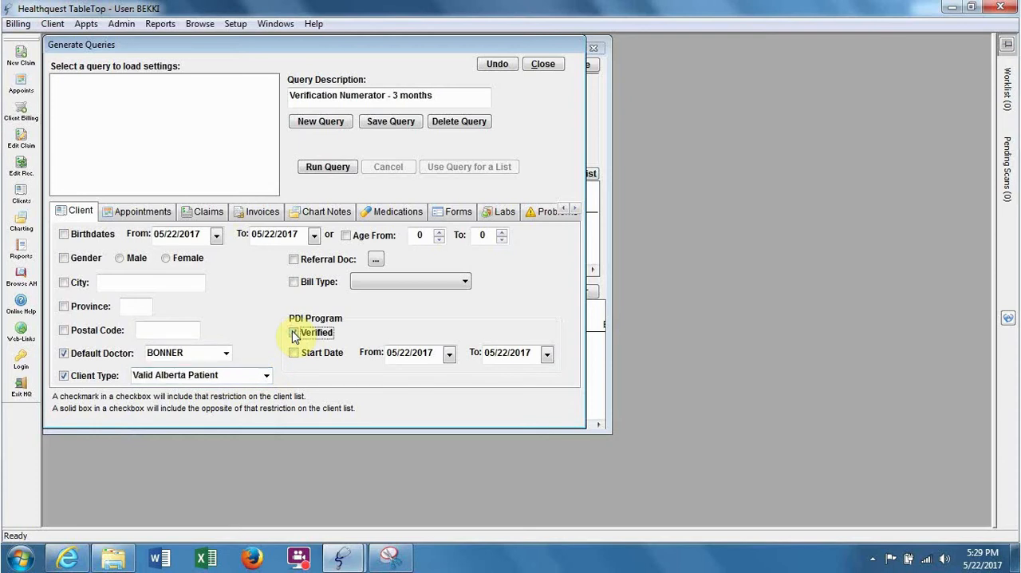
left_click(294, 332)
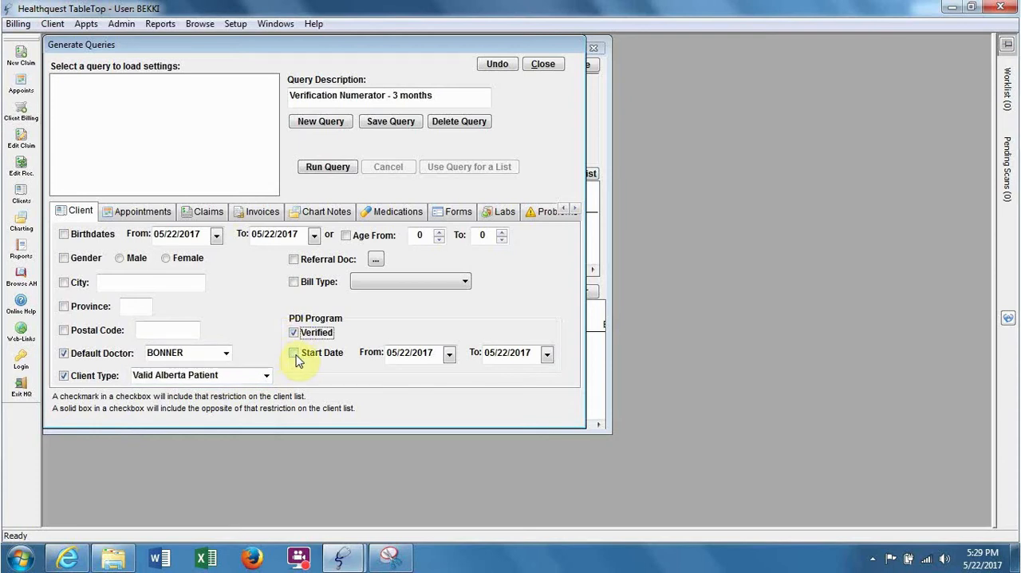
left_click(294, 352)
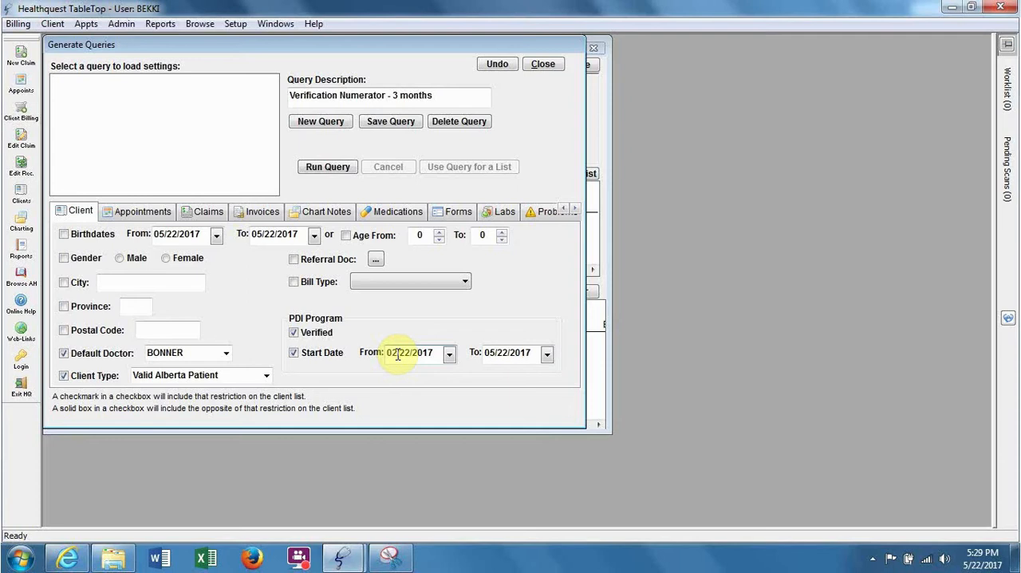
mouse_move(434, 363)
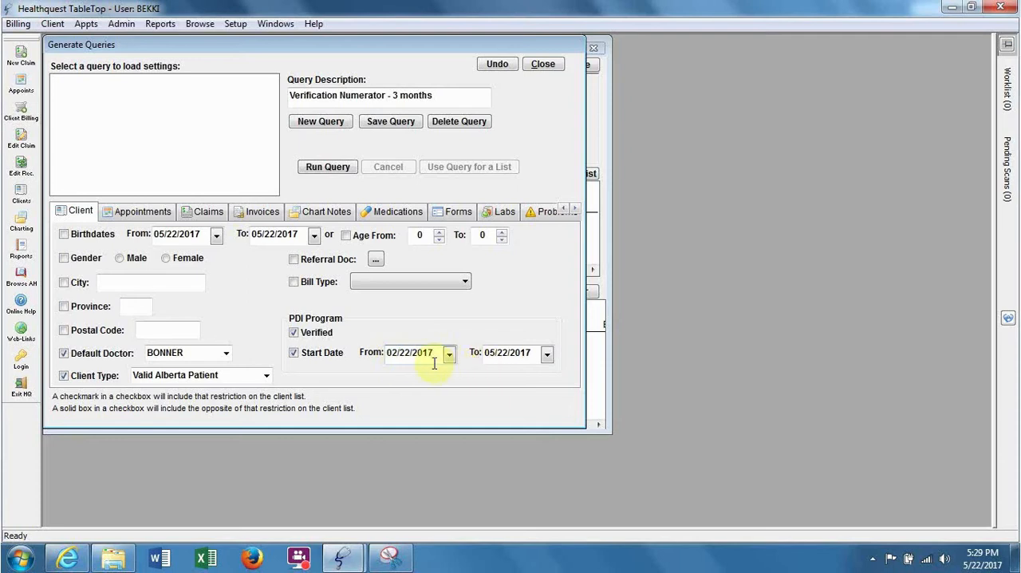
mouse_move(520, 332)
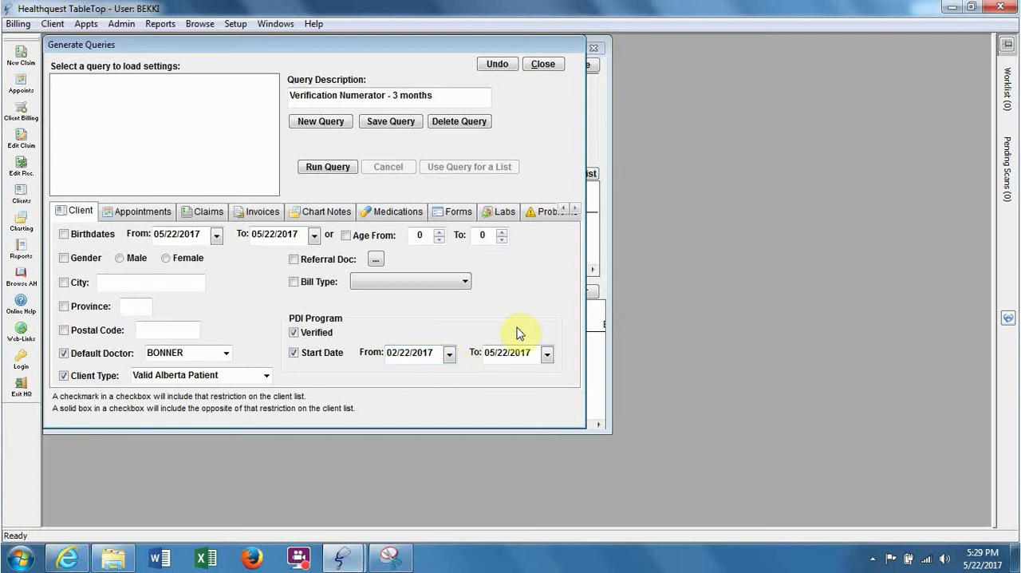
mouse_move(451, 281)
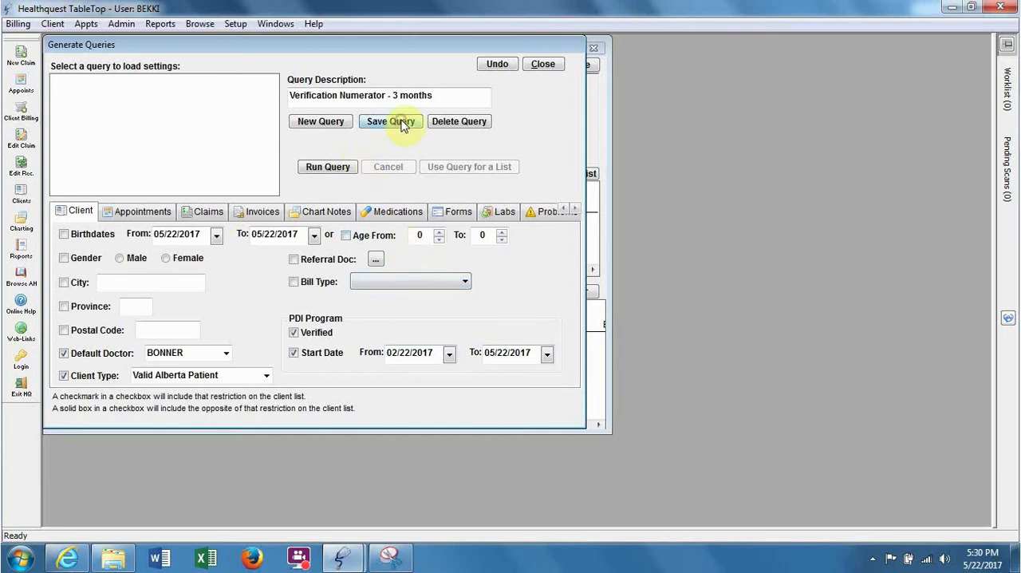
Save the query and restrict appointment dates starting 02/22/2017 through 05/22/2017
left_click(390, 121)
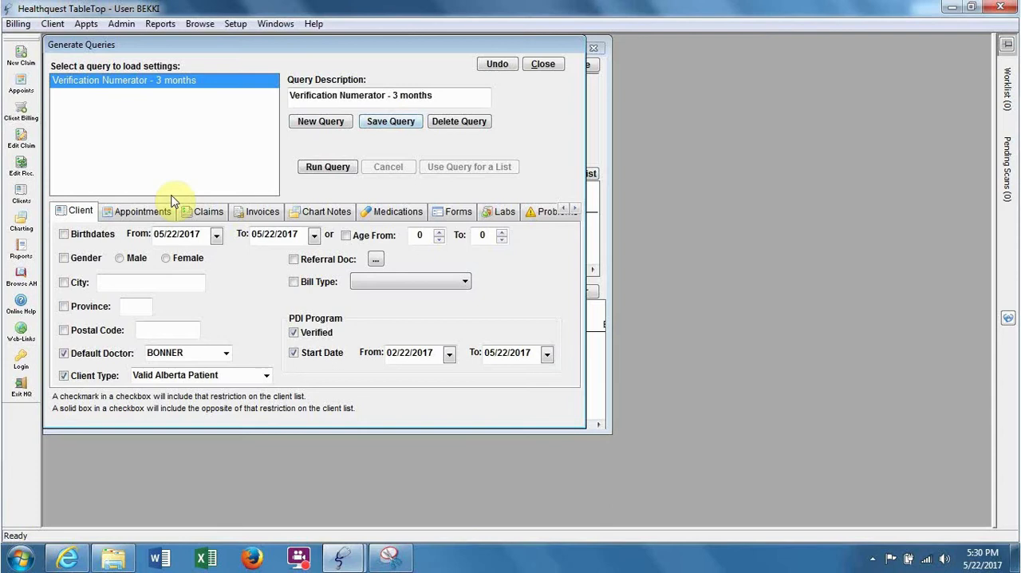
mouse_move(131, 218)
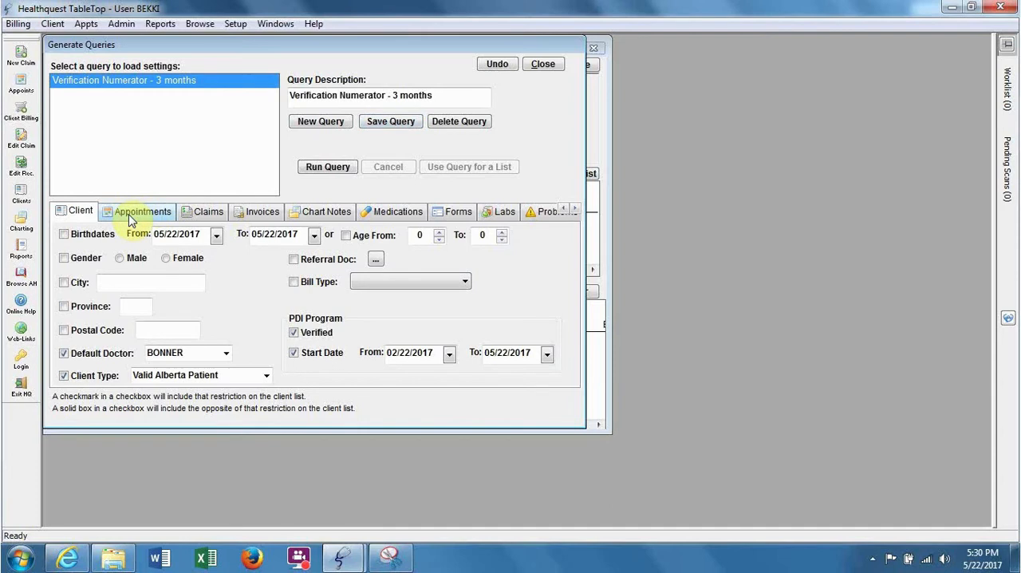
left_click(144, 211)
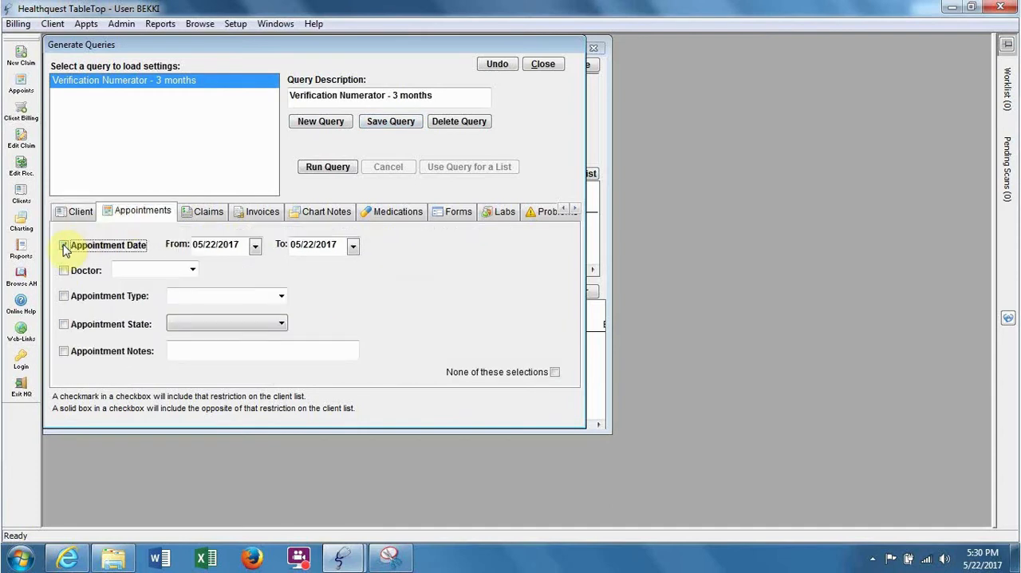
left_click(62, 246)
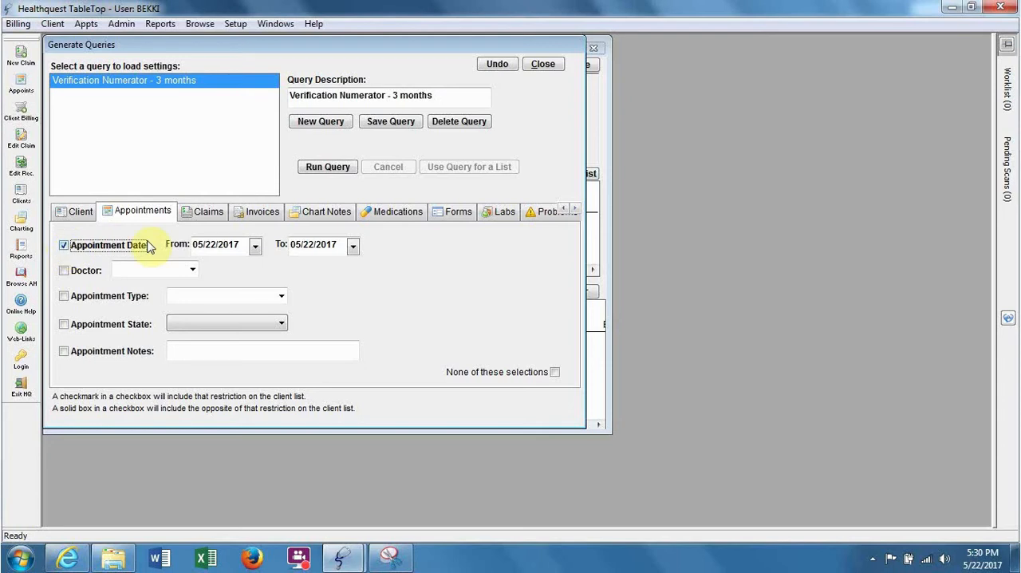
left_click(209, 245)
type("2")
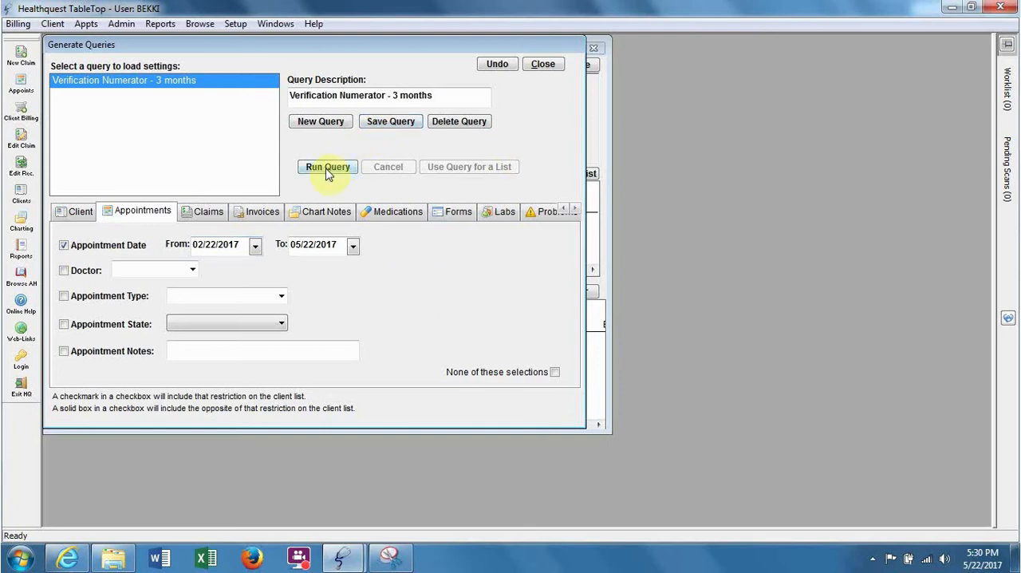
Run the Verification Numerator query, finding 6 clients
left_click(327, 166)
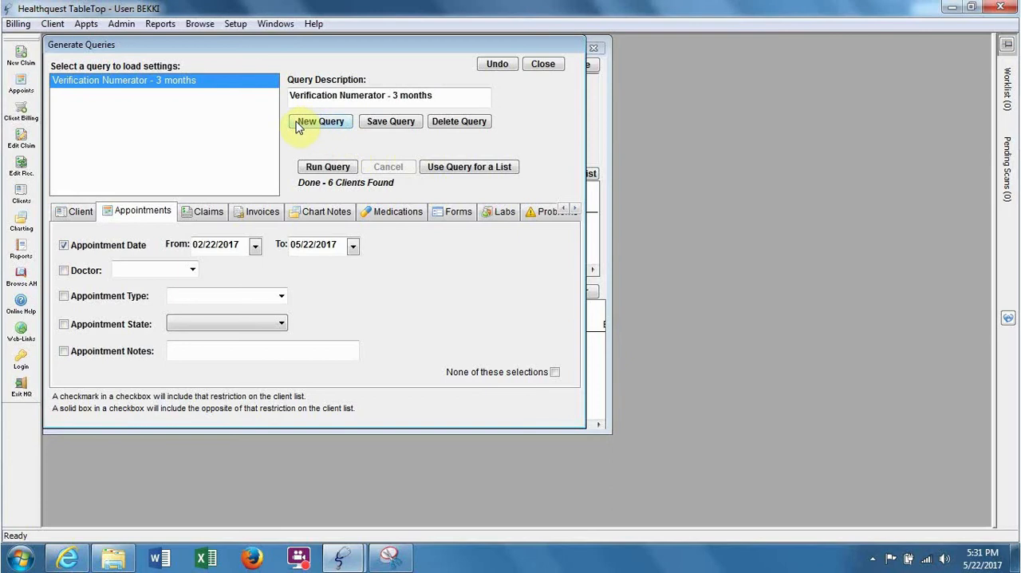
Save a new query 'Verification Denominator - 3 months' and show its client criteria
left_click(319, 122)
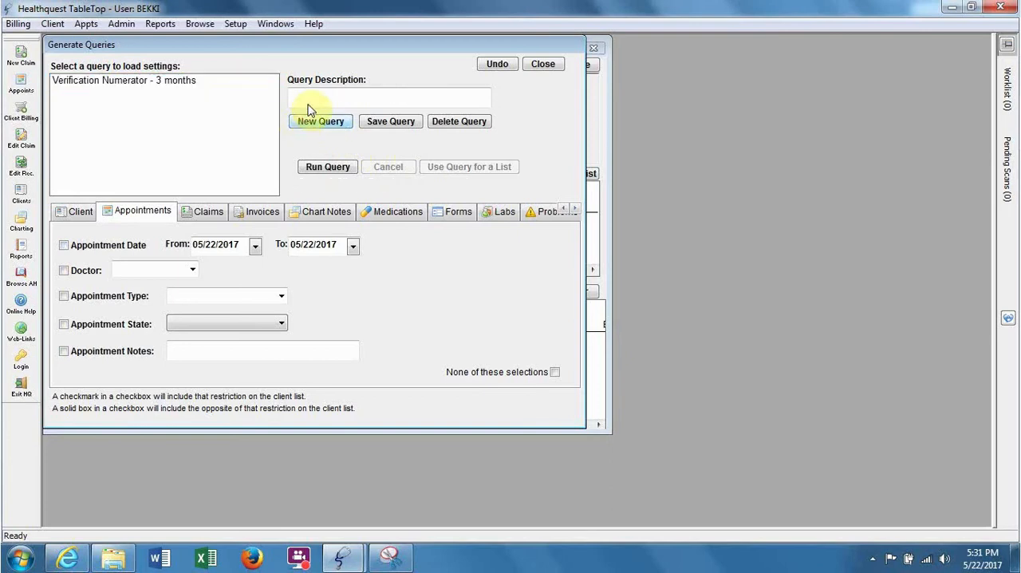
type("Verification Denominator - 3 months")
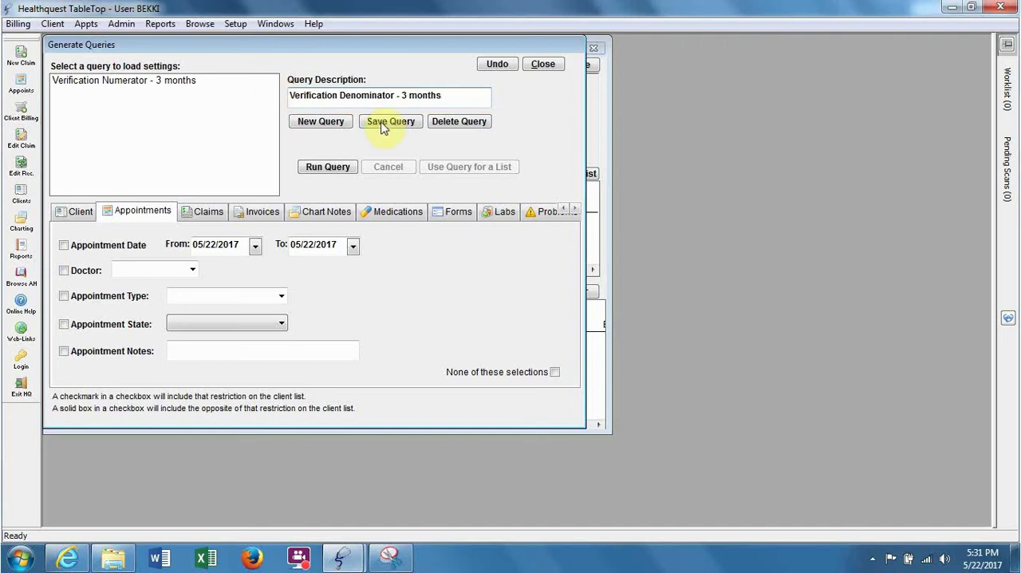
left_click(390, 122)
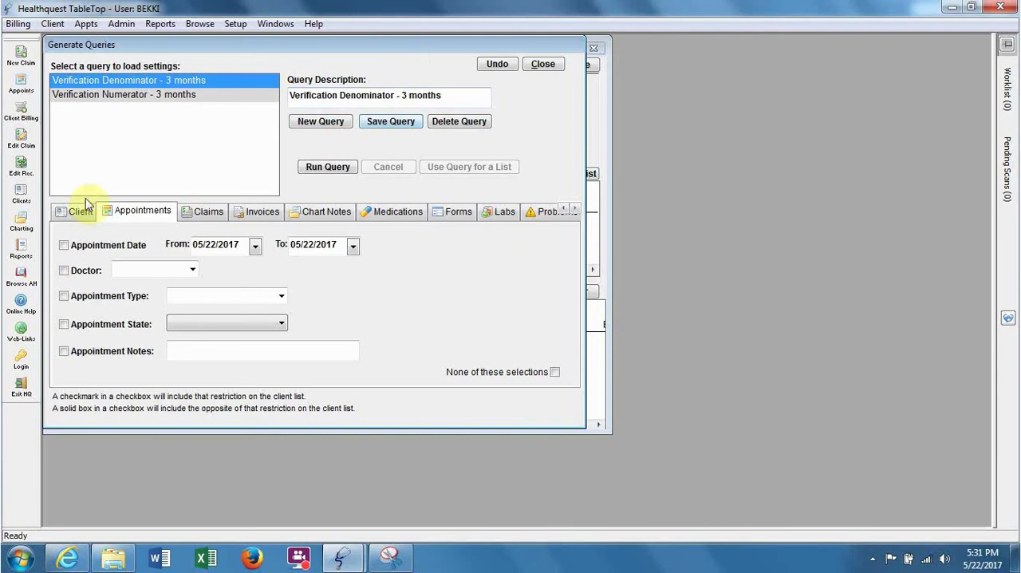
left_click(80, 210)
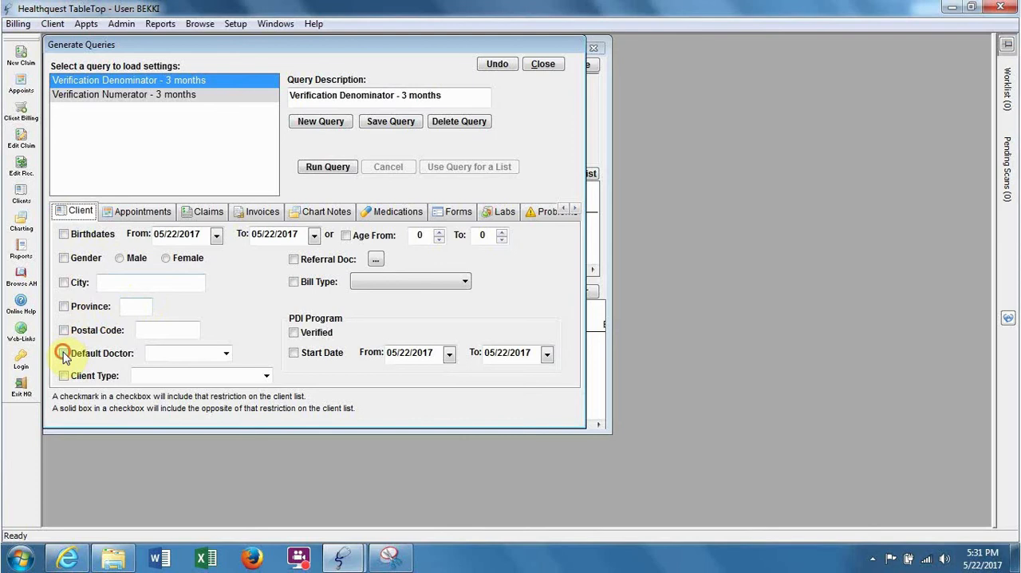
Filter the Denominator query on default doctor BONNER and client type Valid Alberta Patient
left_click(226, 354)
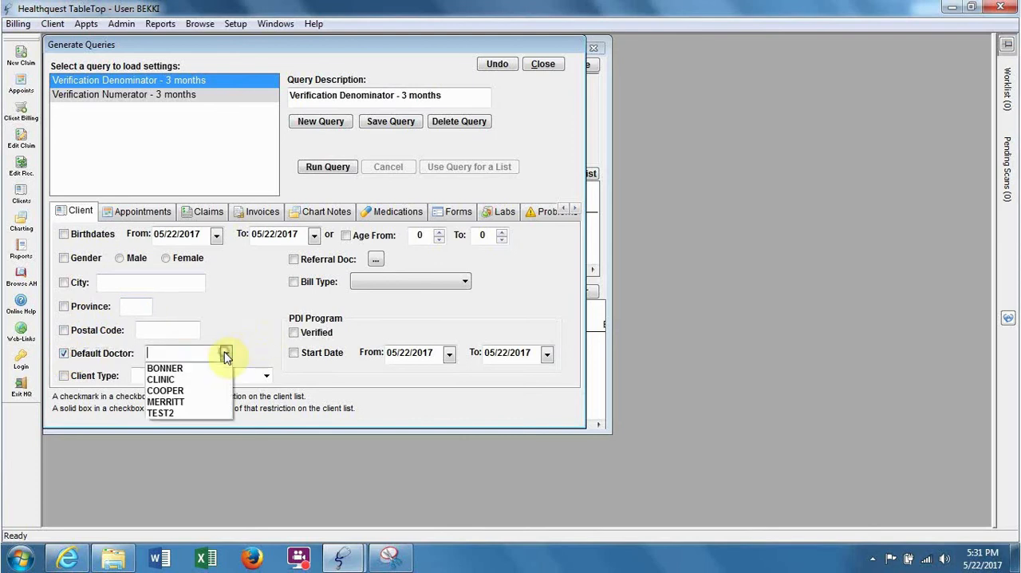
left_click(166, 367)
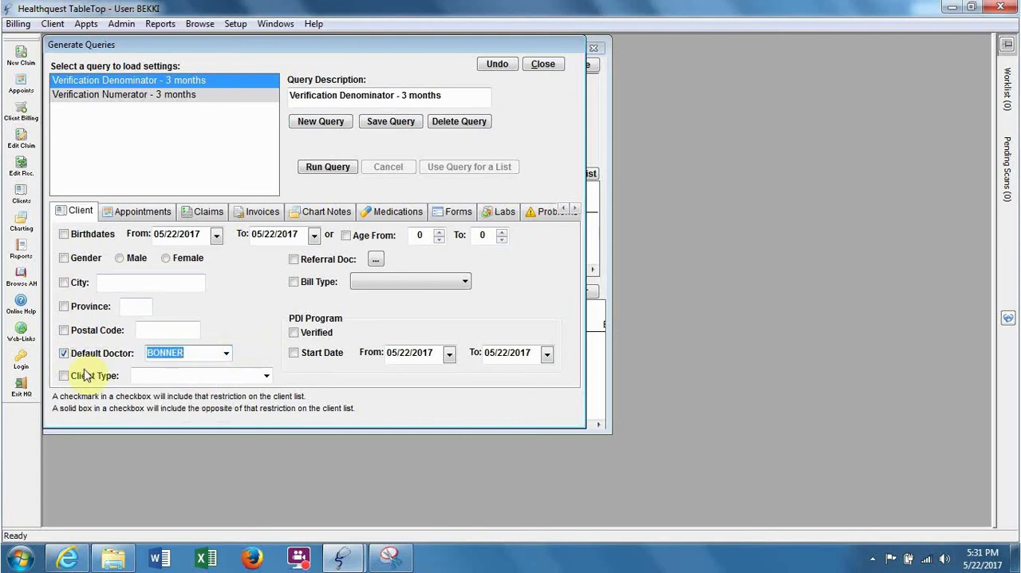
left_click(60, 376)
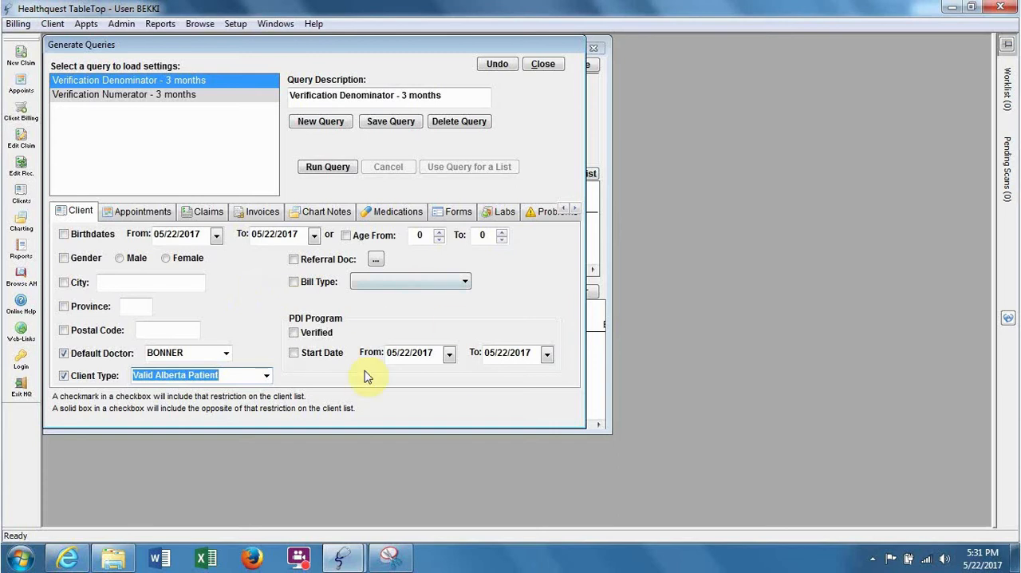
mouse_move(560, 263)
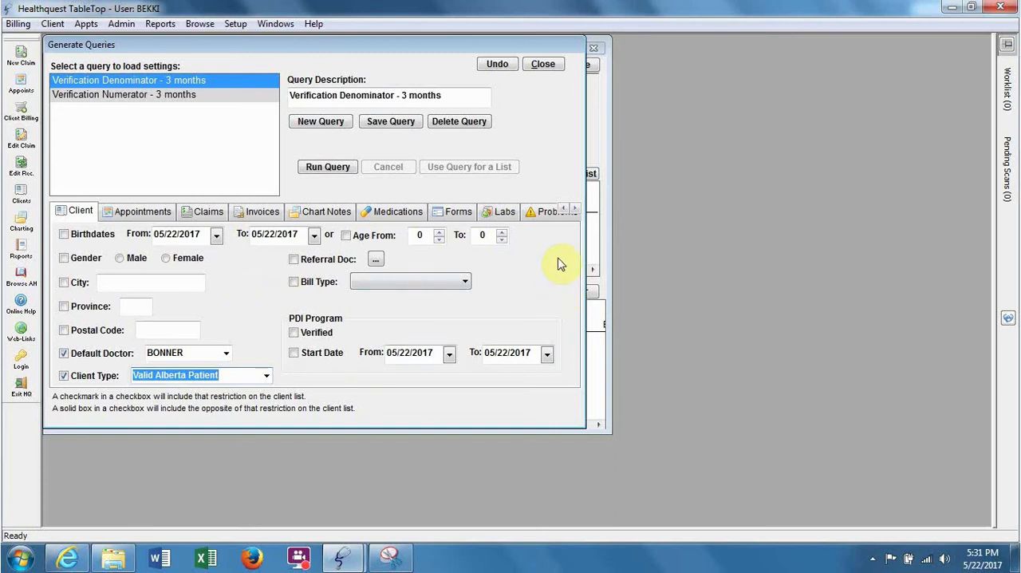
mouse_move(121, 343)
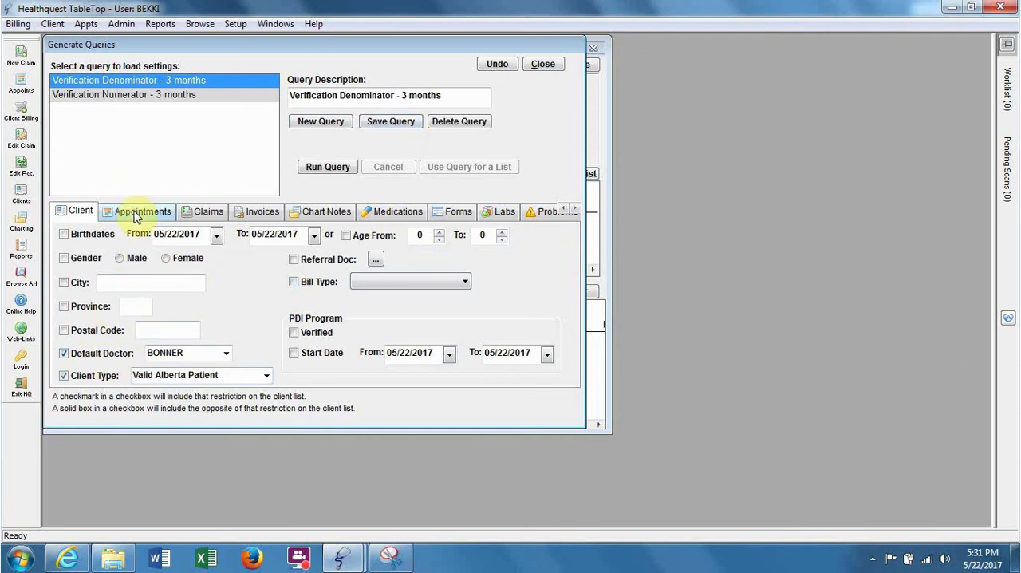
Restrict the Denominator query to appointment dates from 02/22/2017 to 05/22/2017
left_click(142, 211)
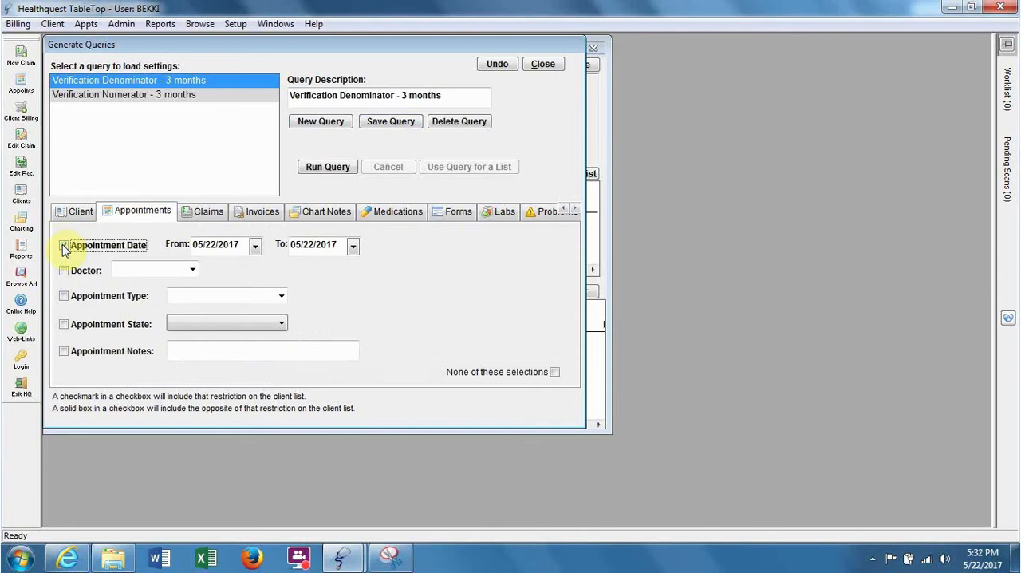
left_click(63, 245)
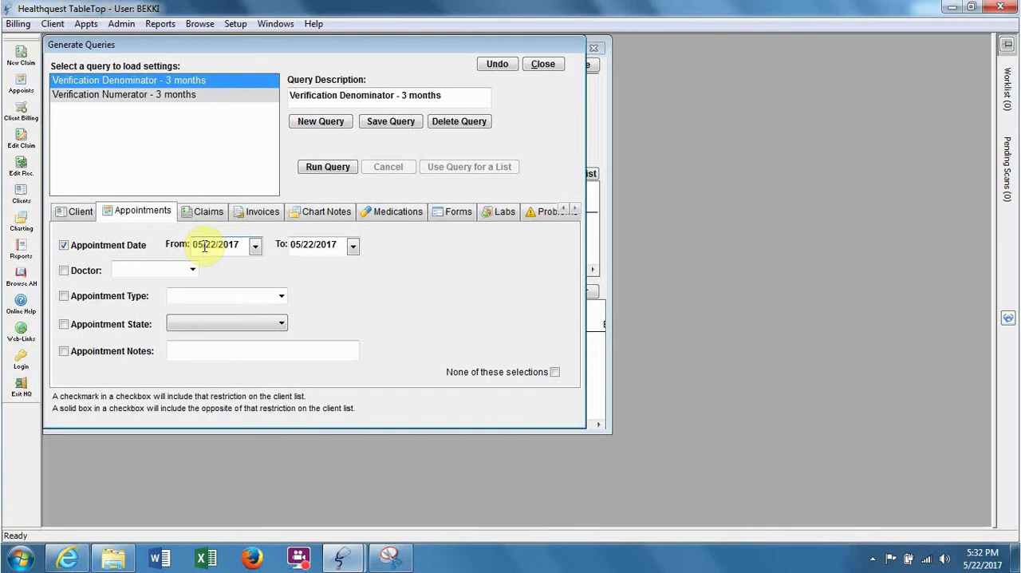
type("02/22/2017")
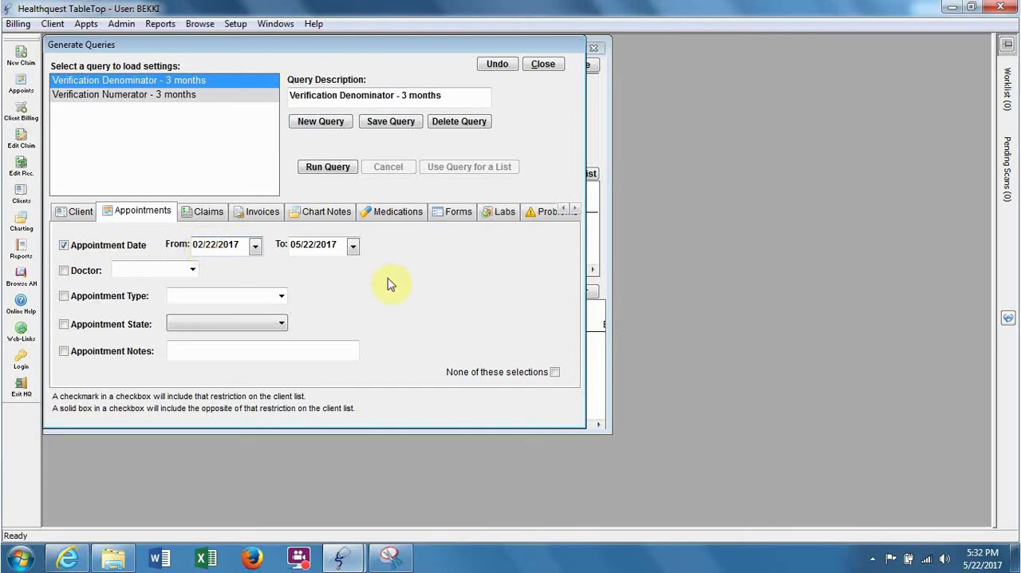
mouse_move(450, 265)
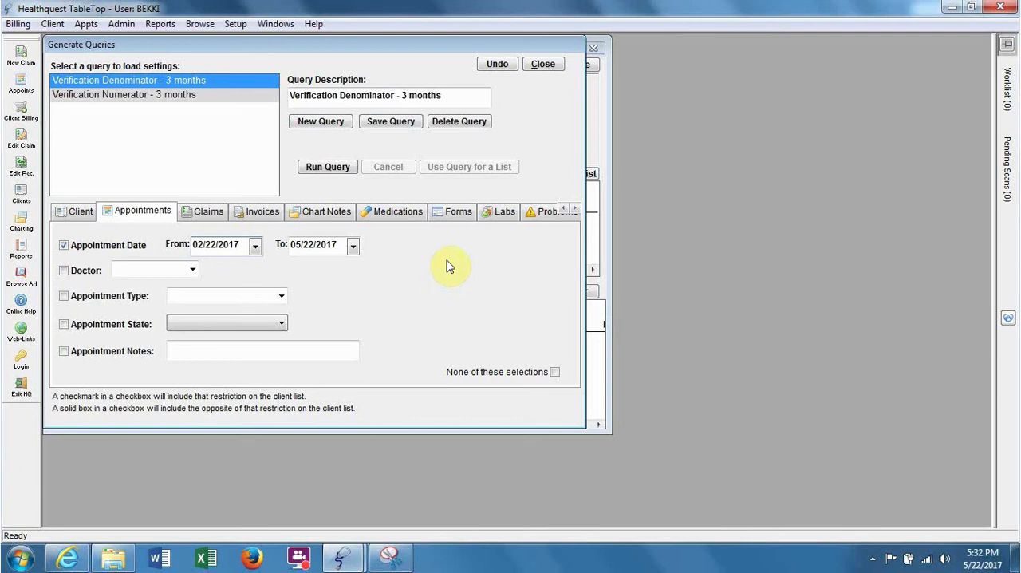
mouse_move(405, 156)
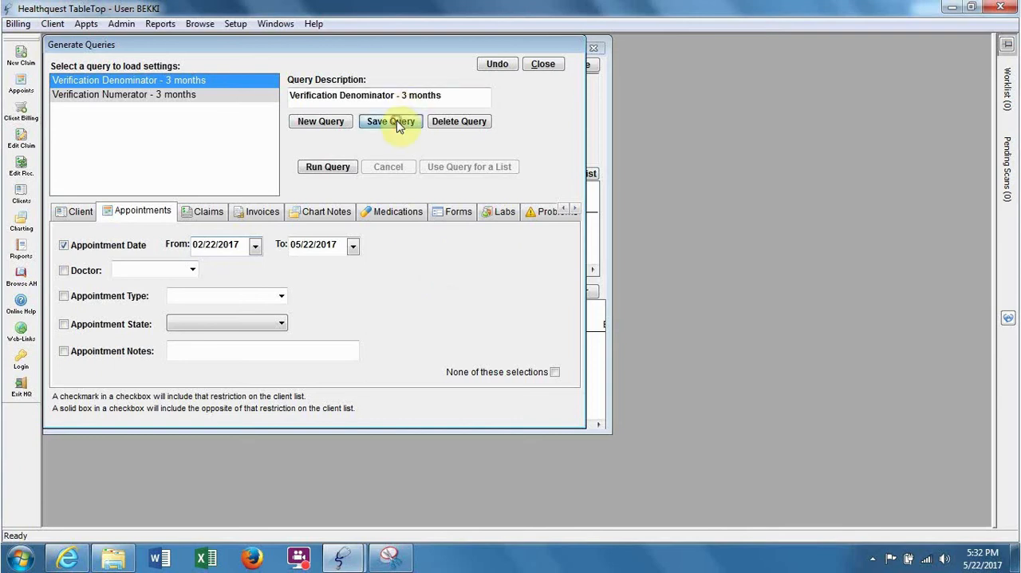
mouse_move(338, 166)
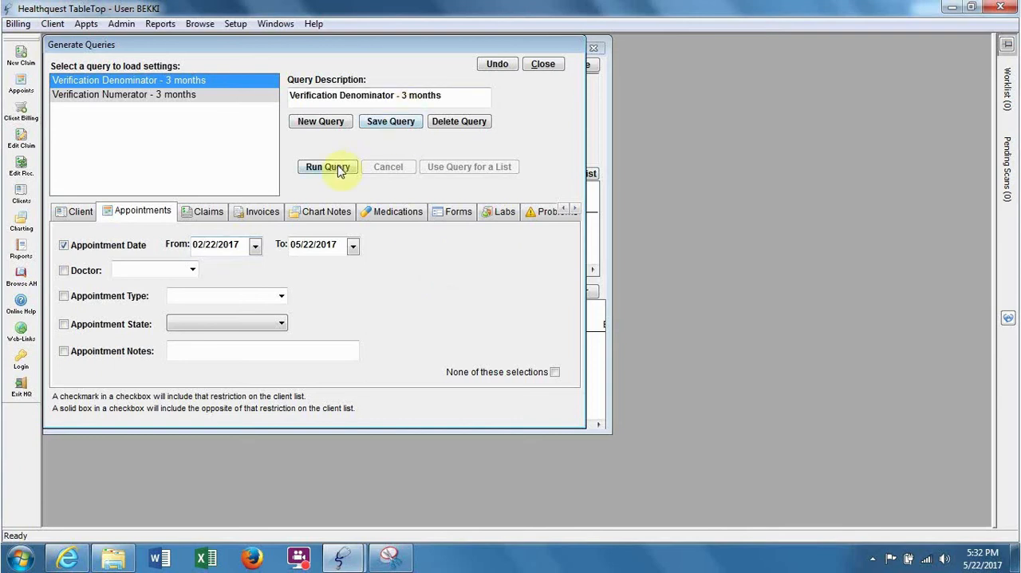
Run the Denominator query (12 clients), then reload and rerun the Numerator query (6 clients)
left_click(327, 166)
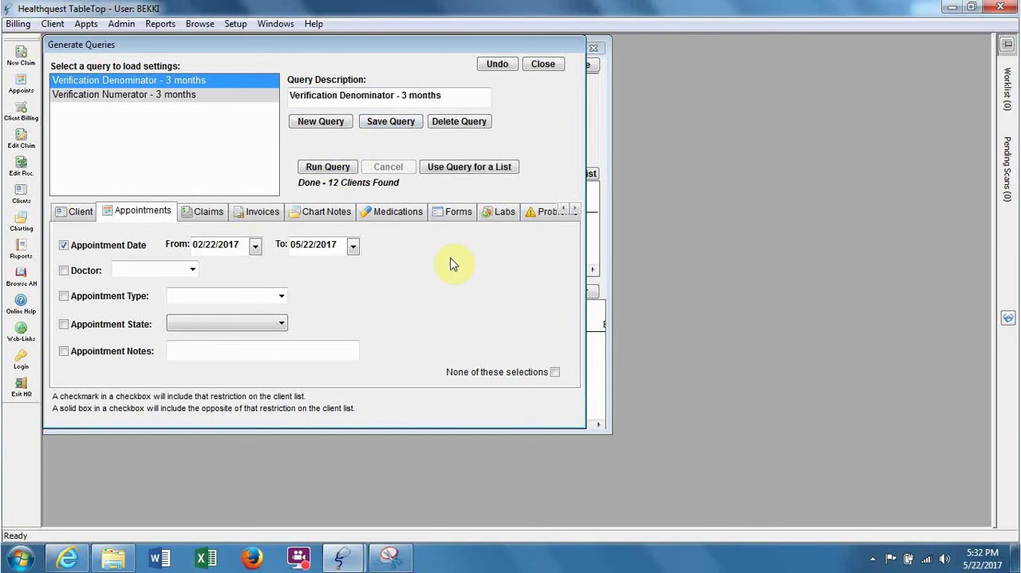
mouse_move(195, 95)
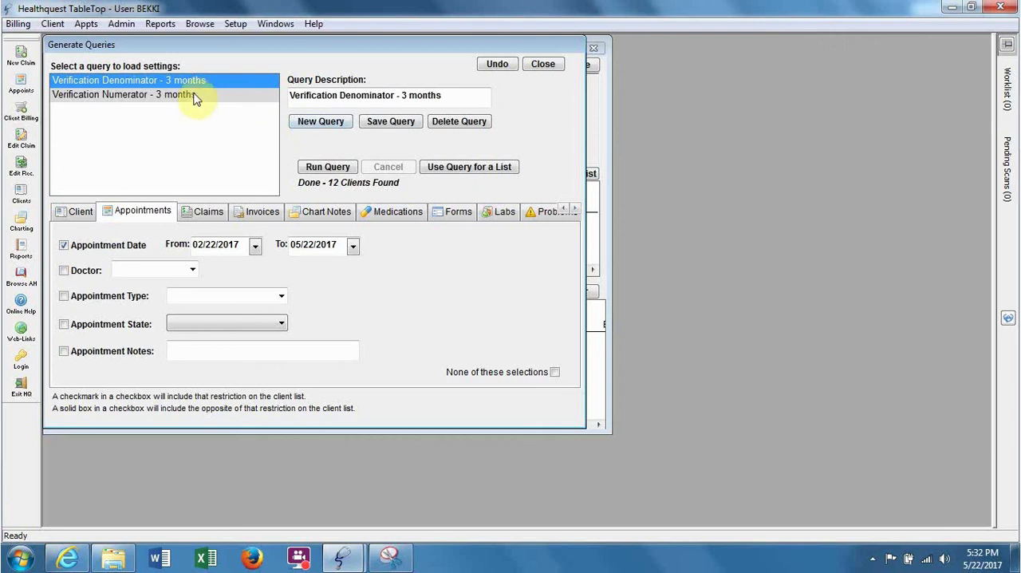
left_click(125, 94)
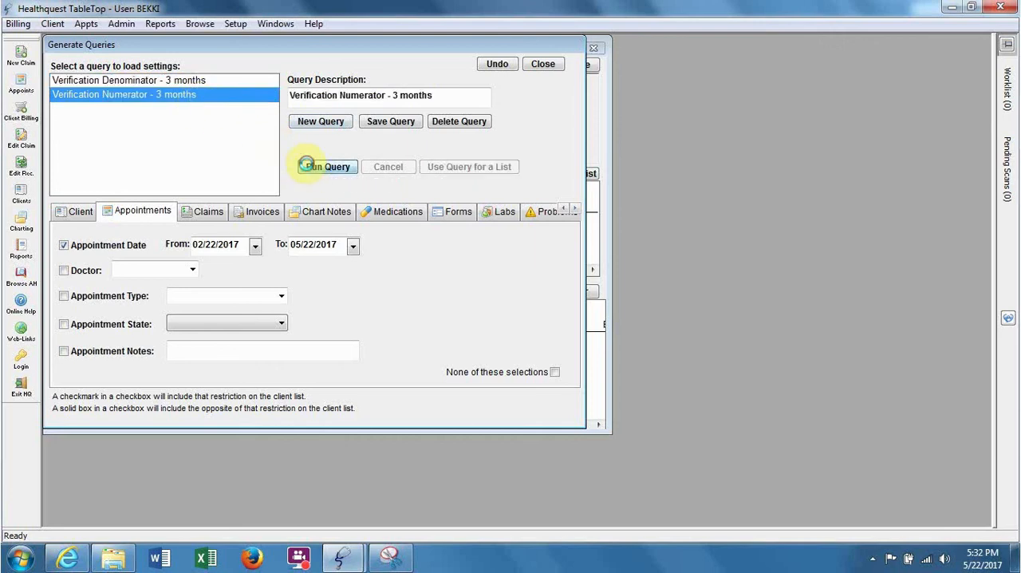
left_click(326, 166)
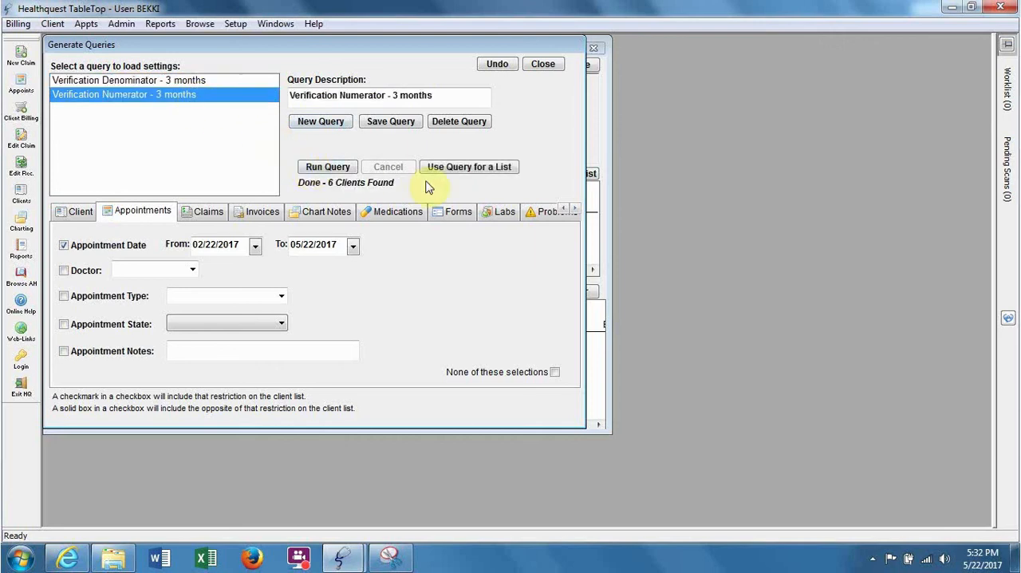